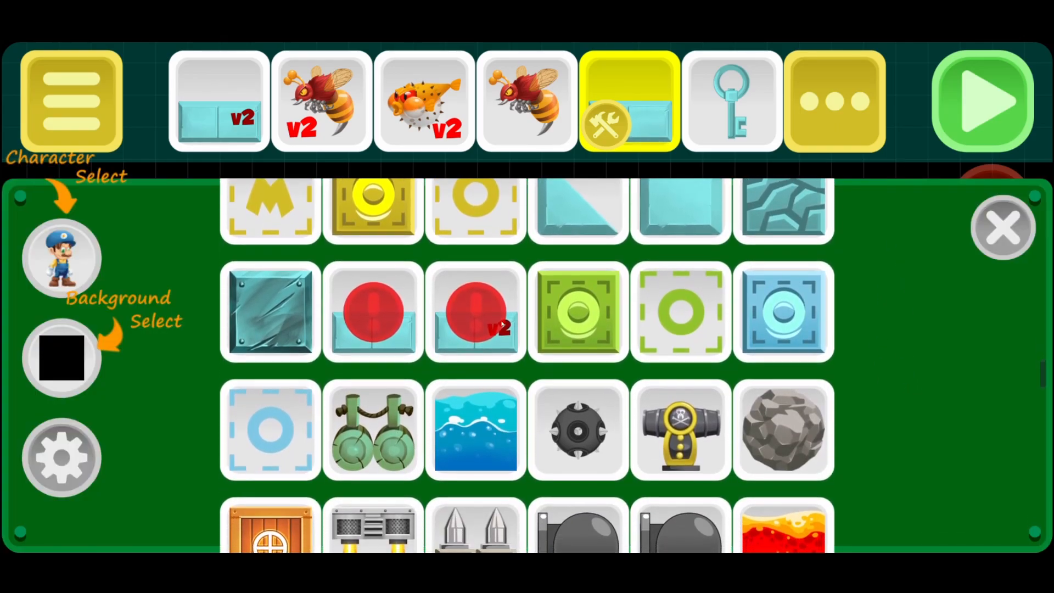
- Scroll through the item palette and close the catalogue to return to the level grid
scroll(down, 3)
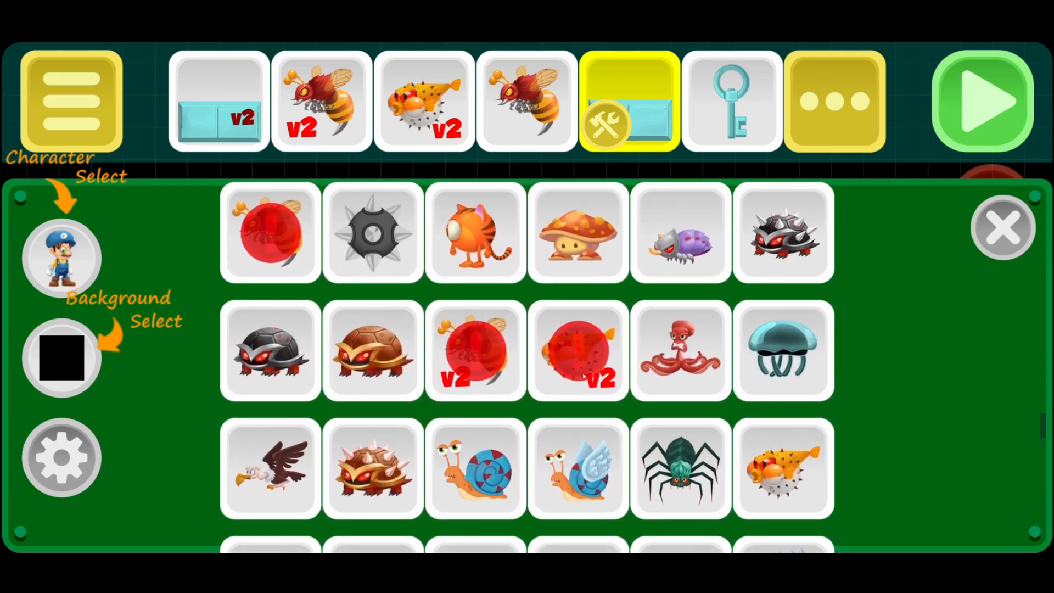
scroll(down, 3)
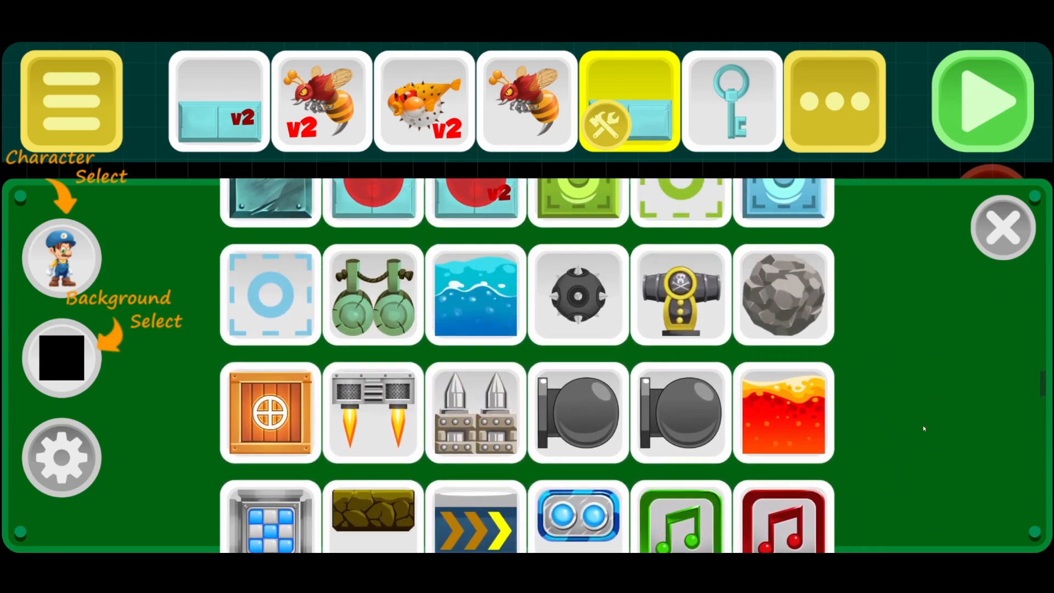
click(1001, 229)
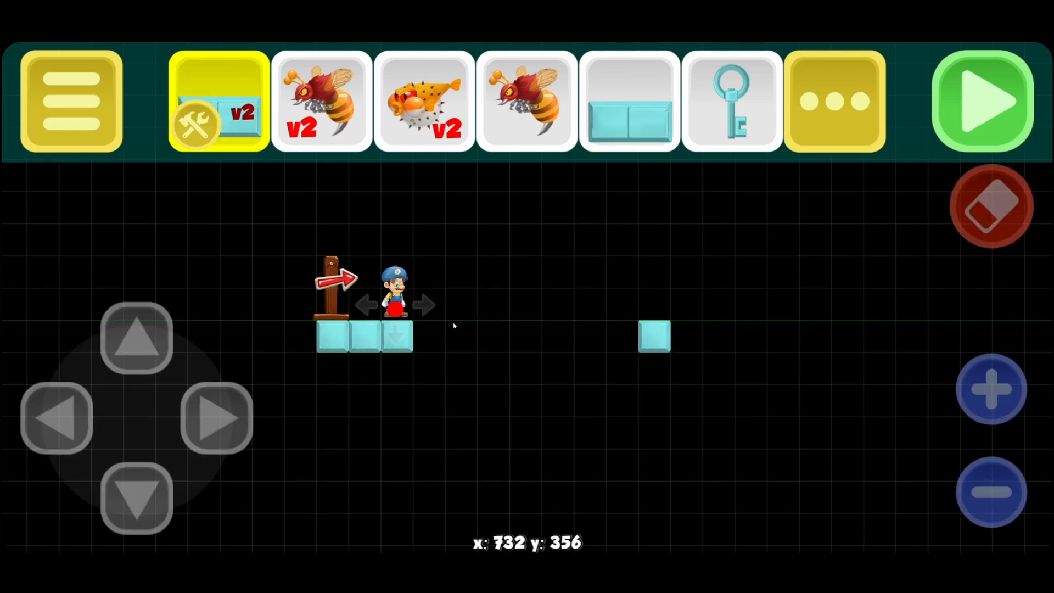
- Place the V2 moving platform and V1 bee, then launch Test Mode
click(629, 105)
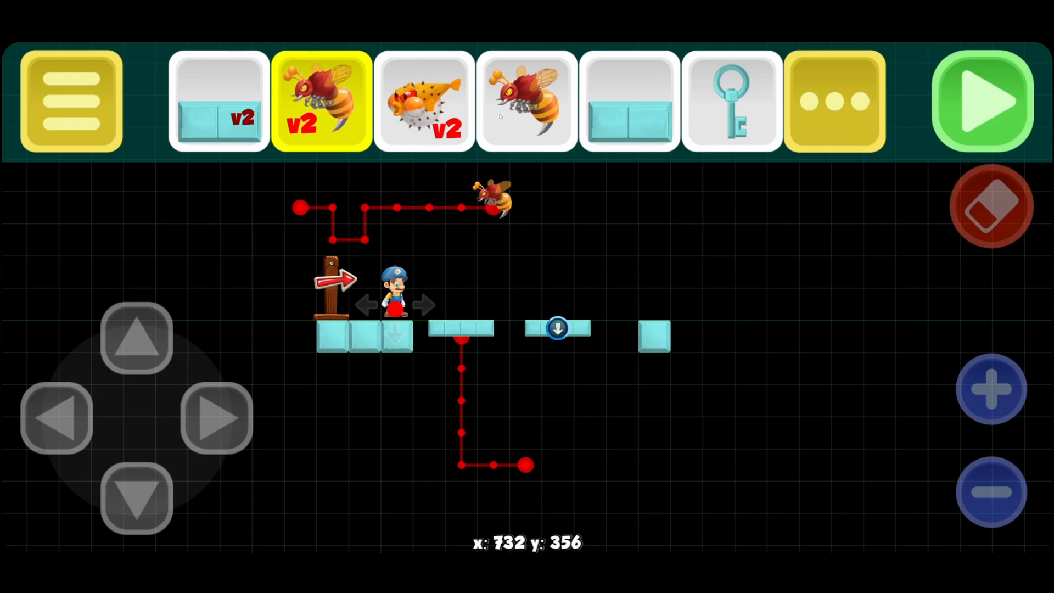
click(526, 102)
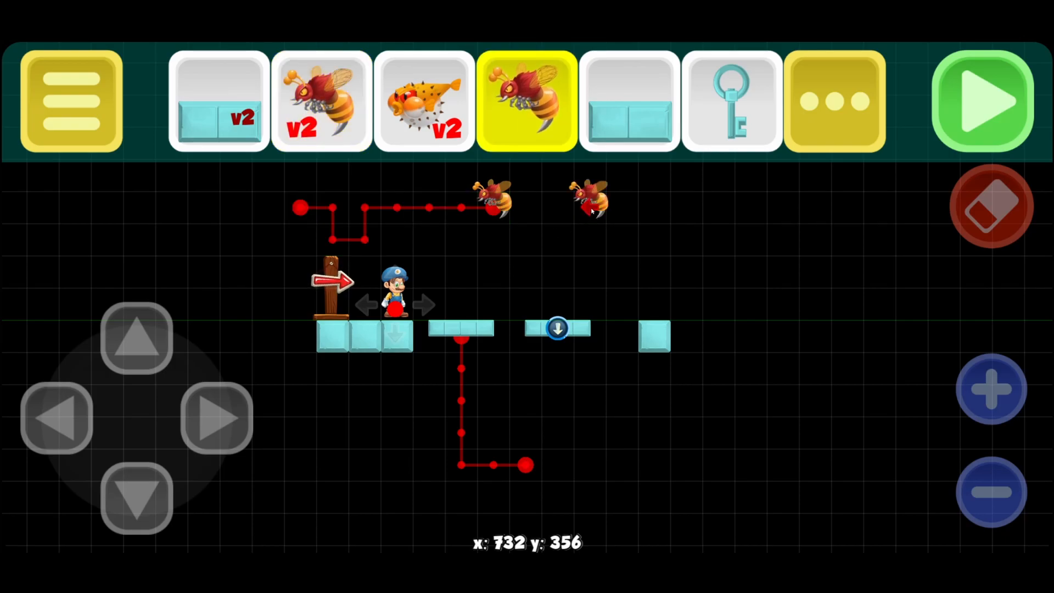
click(981, 102)
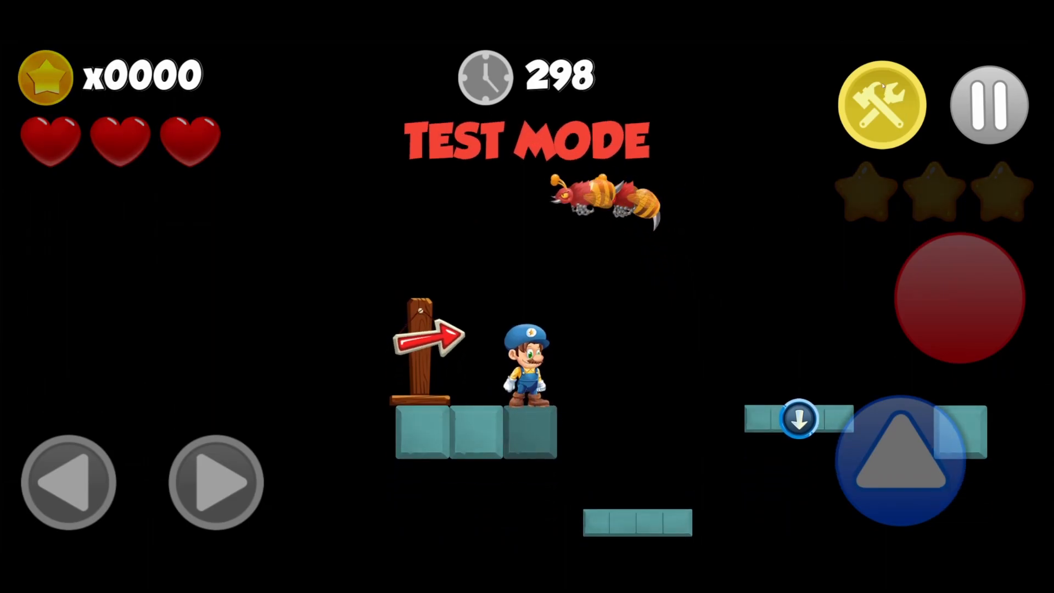